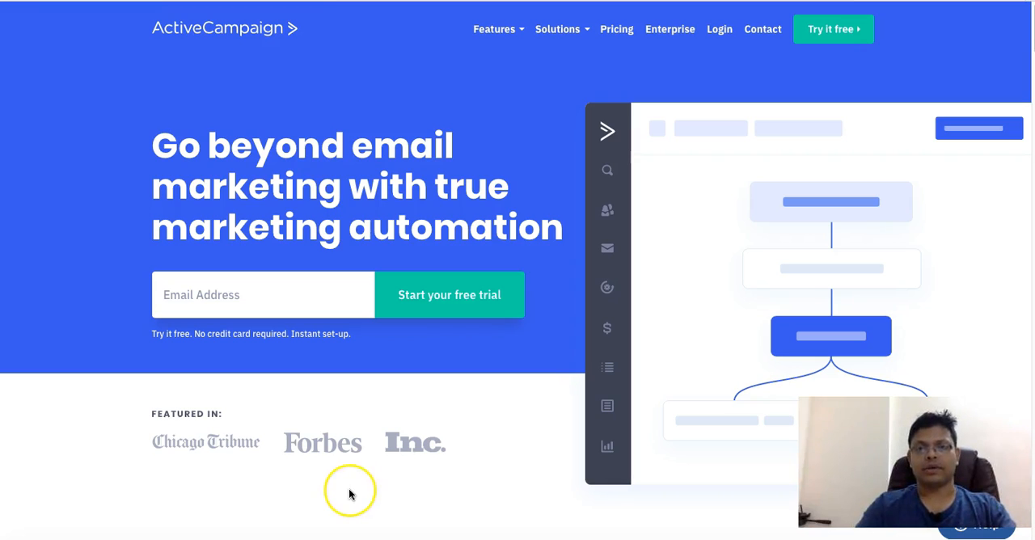
pyautogui.moveTo(356, 482)
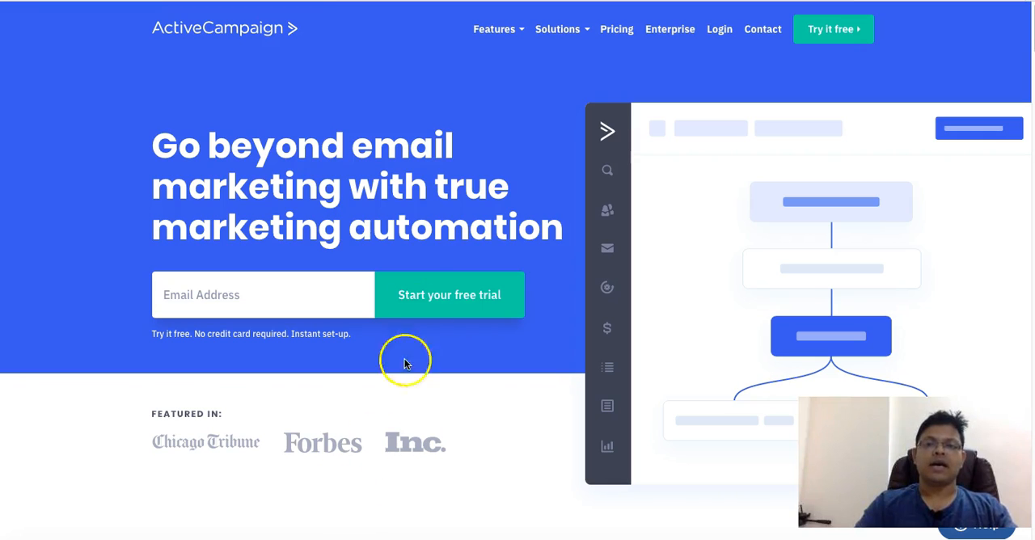
pyautogui.moveTo(384, 181)
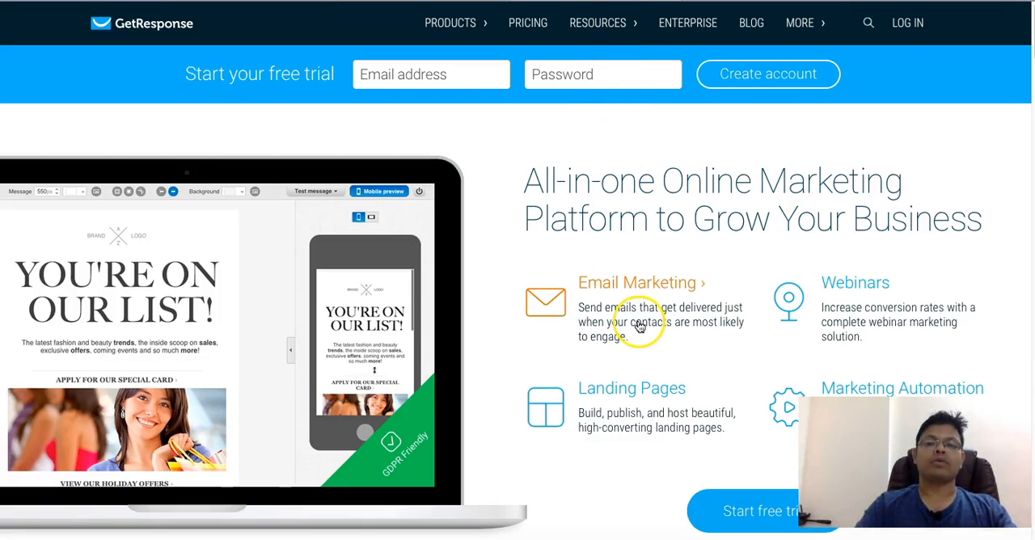
pyautogui.moveTo(618, 288)
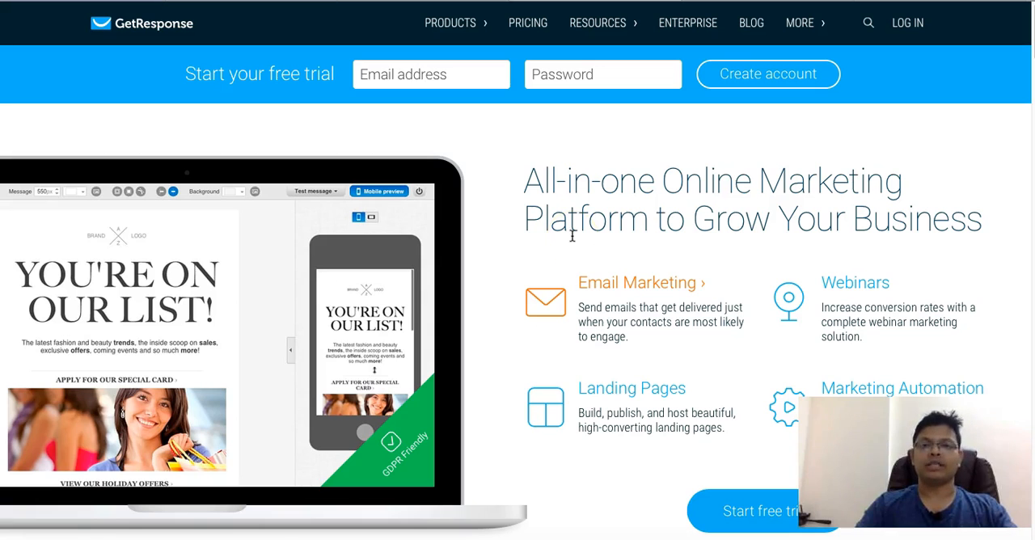
pyautogui.click(802, 22)
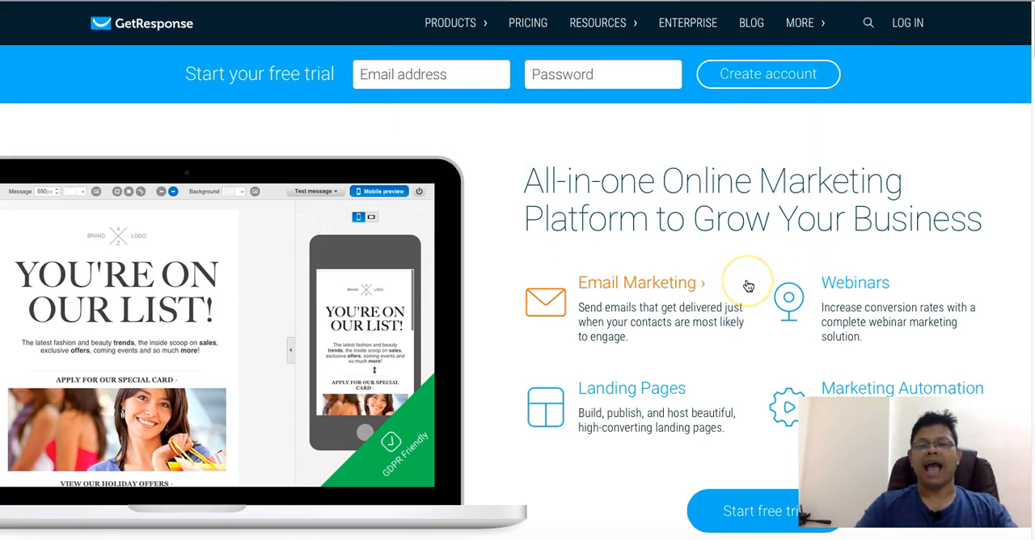
pyautogui.moveTo(747, 285)
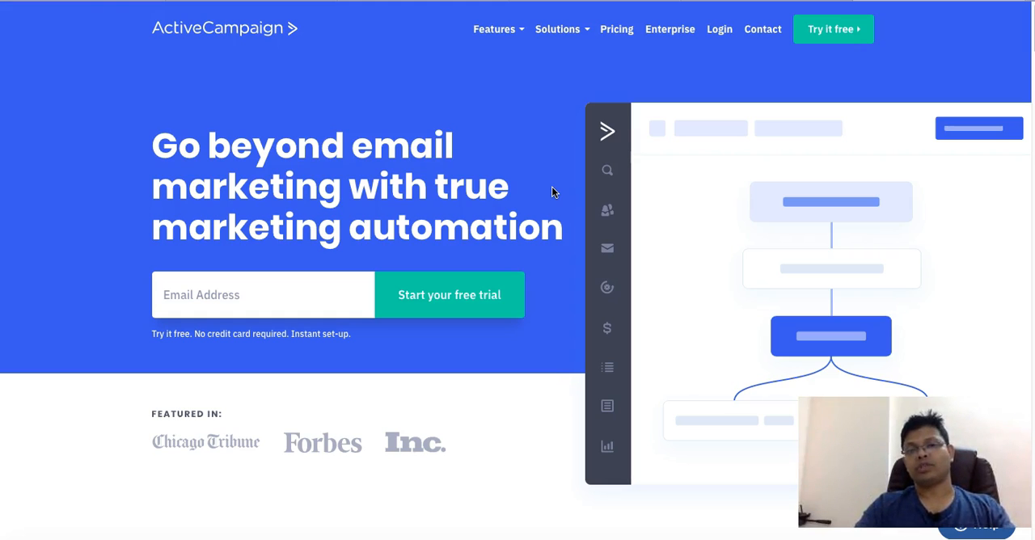
pyautogui.moveTo(562, 207)
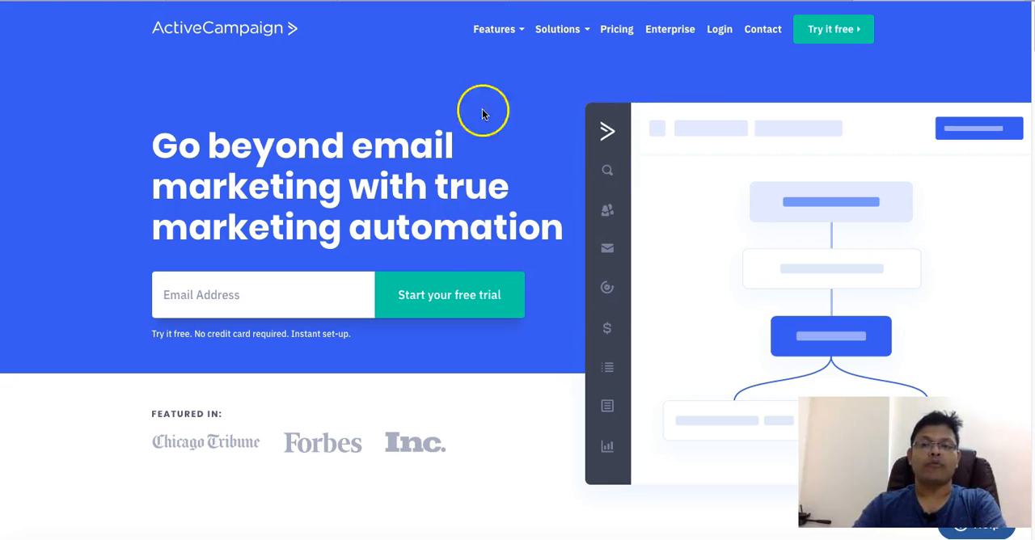
pyautogui.moveTo(388, 24)
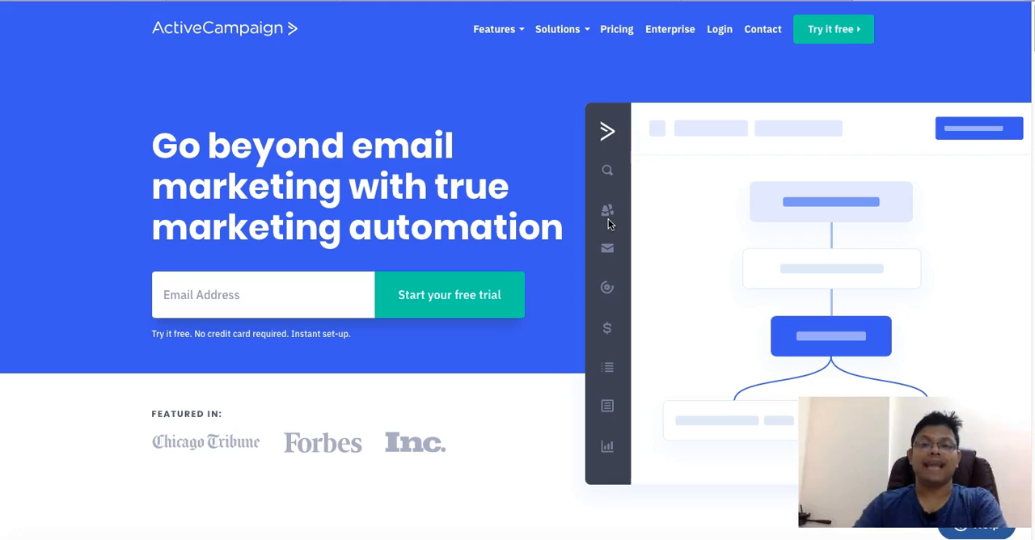
pyautogui.moveTo(572, 172)
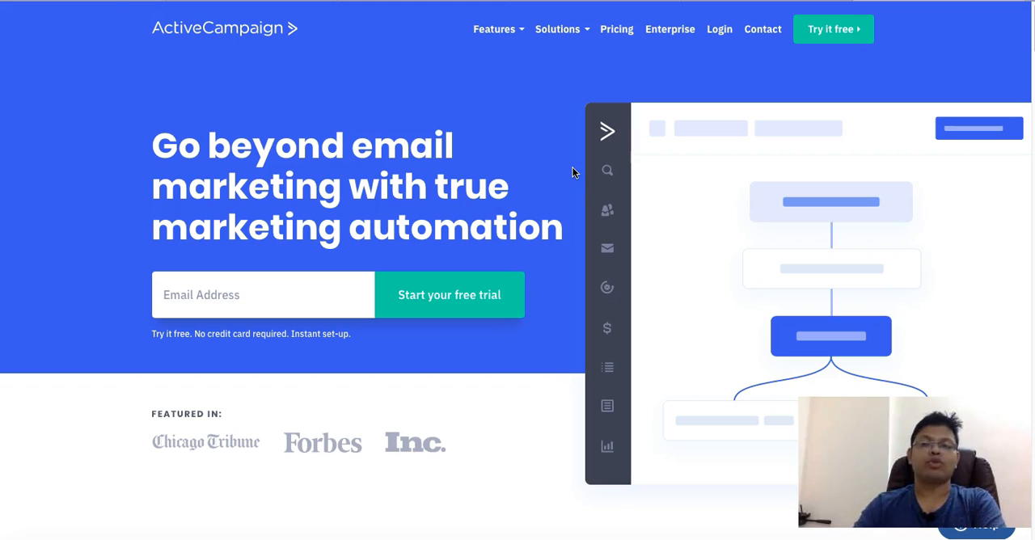
pyautogui.moveTo(550, 186)
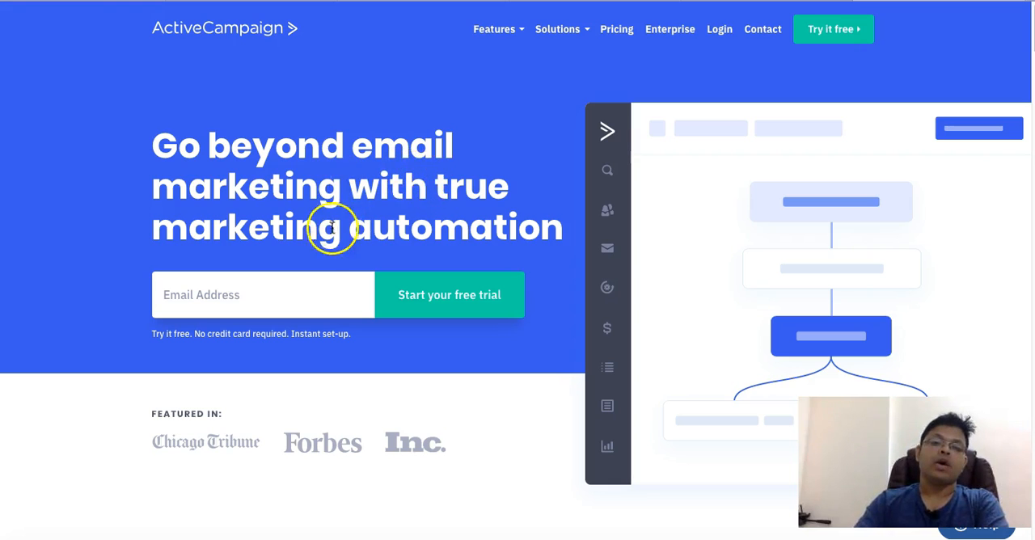
pyautogui.moveTo(512, 216)
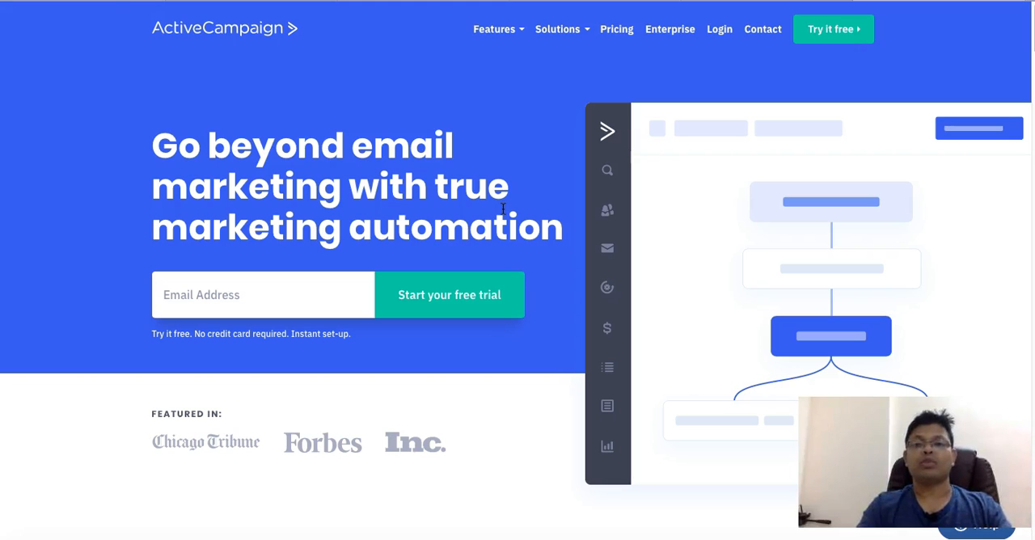
pyautogui.moveTo(493, 220)
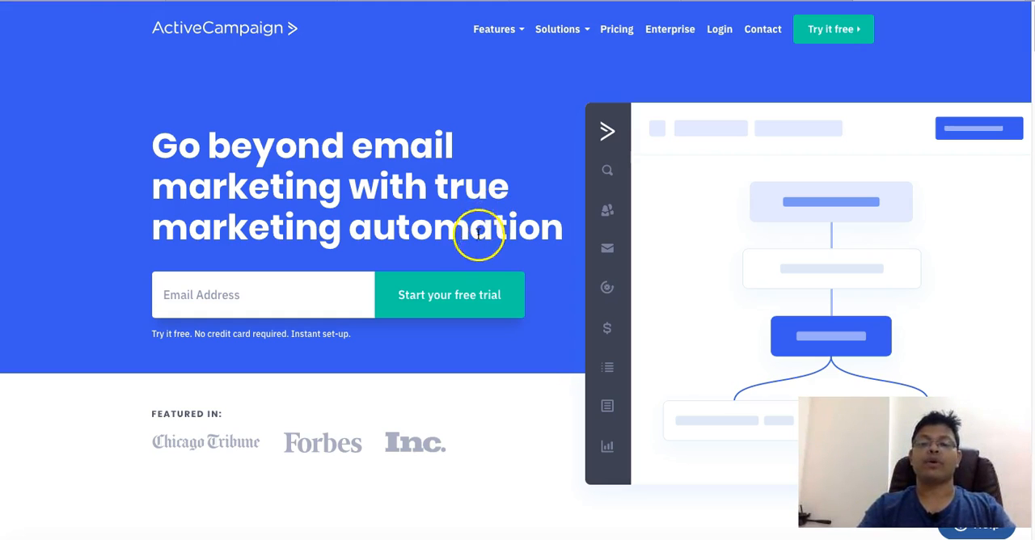
pyautogui.moveTo(589, 299)
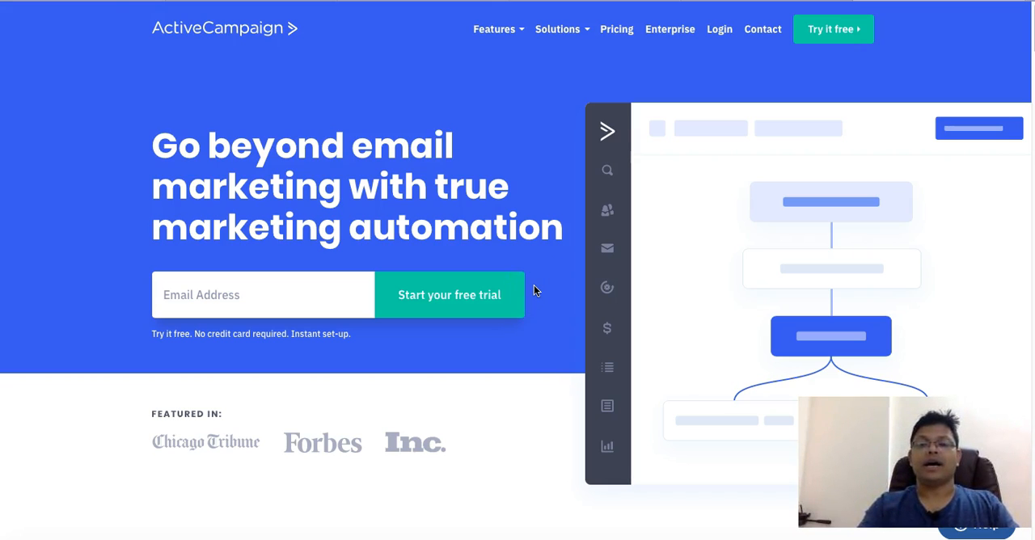
pyautogui.moveTo(540, 291)
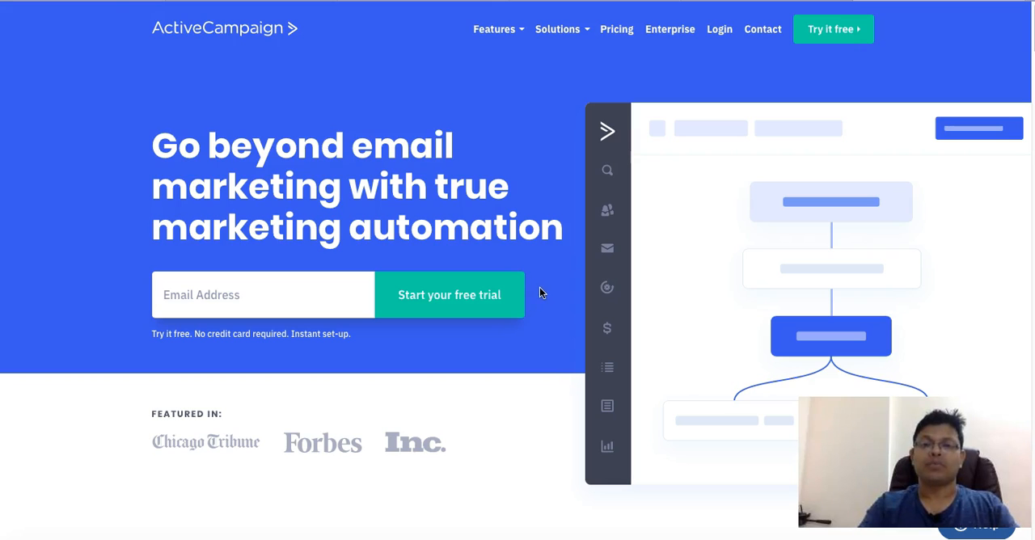
pyautogui.moveTo(543, 299)
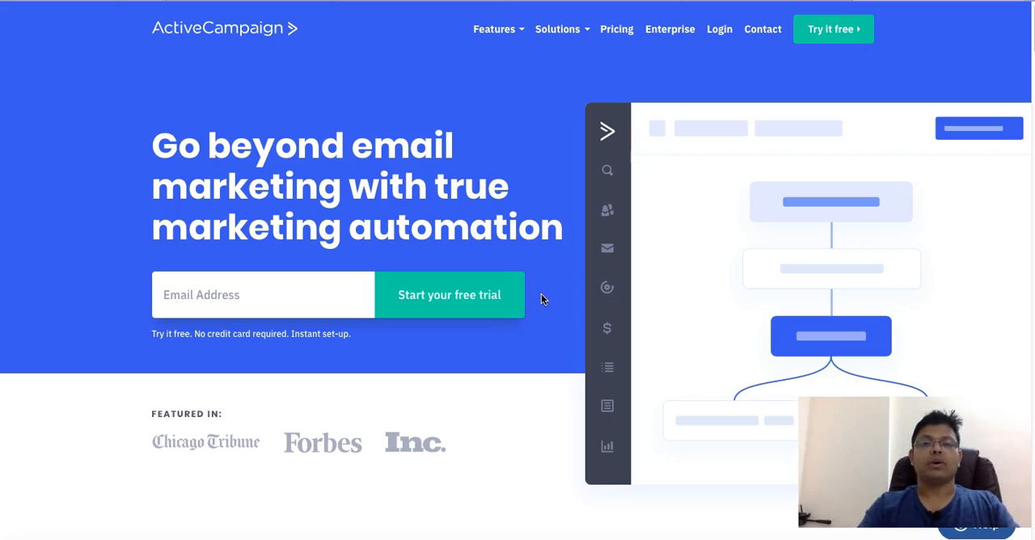